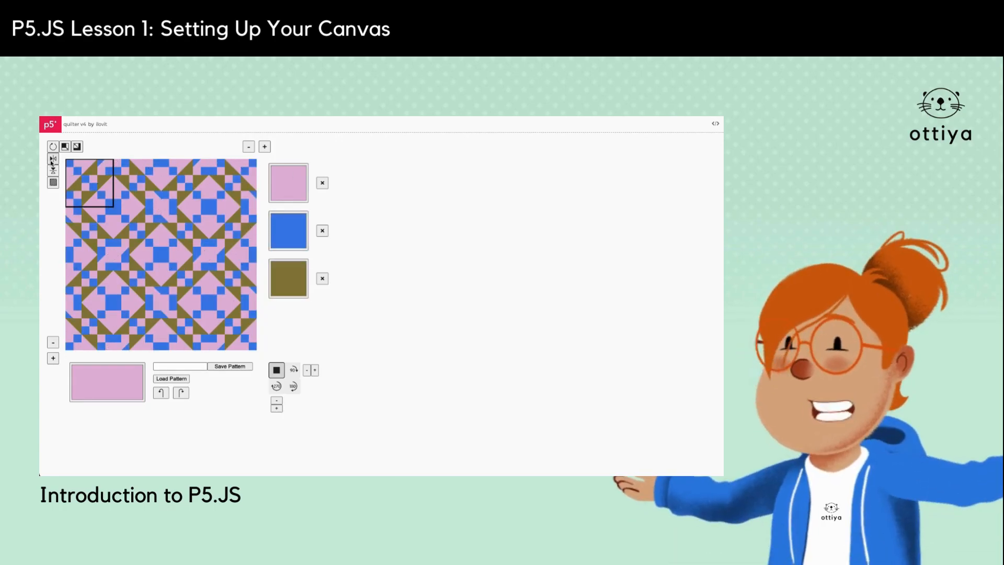
Launch the p5 Editor from p5js.org with a default 400×400 starter sketch
{"action": "left_click", "coordinate": [69, 147]}
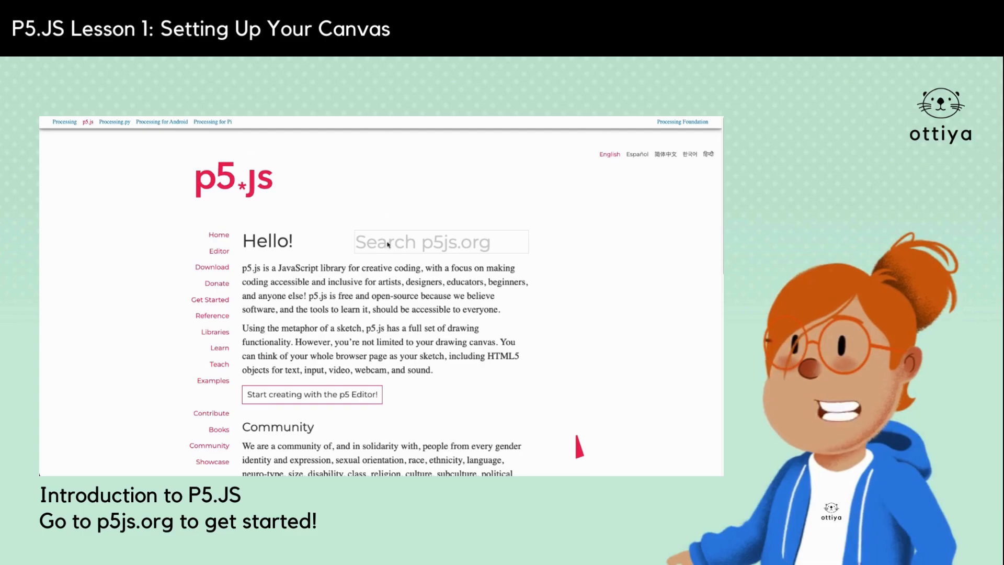
{"action": "mouse_move", "coordinate": [312, 394]}
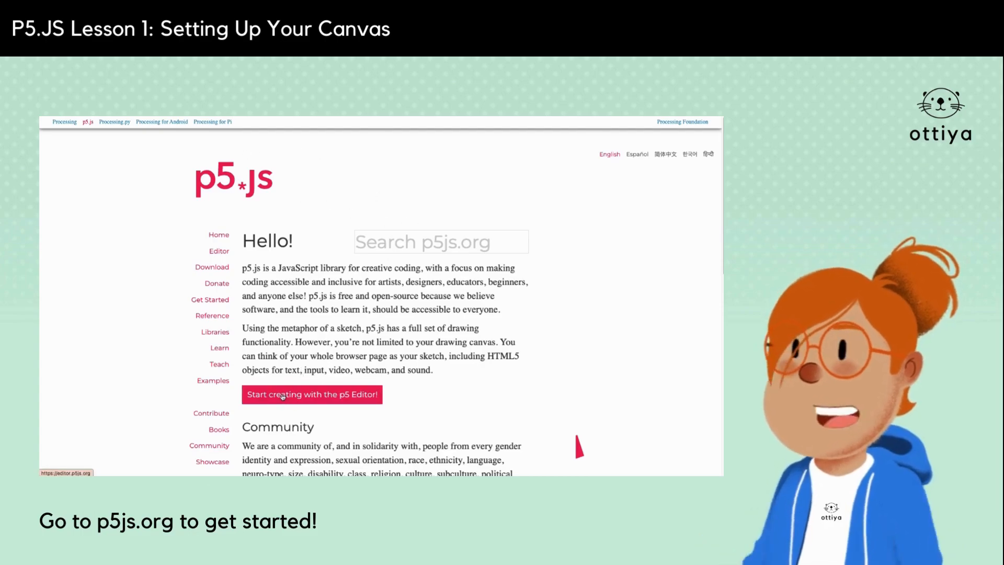
{"action": "left_click", "coordinate": [311, 394]}
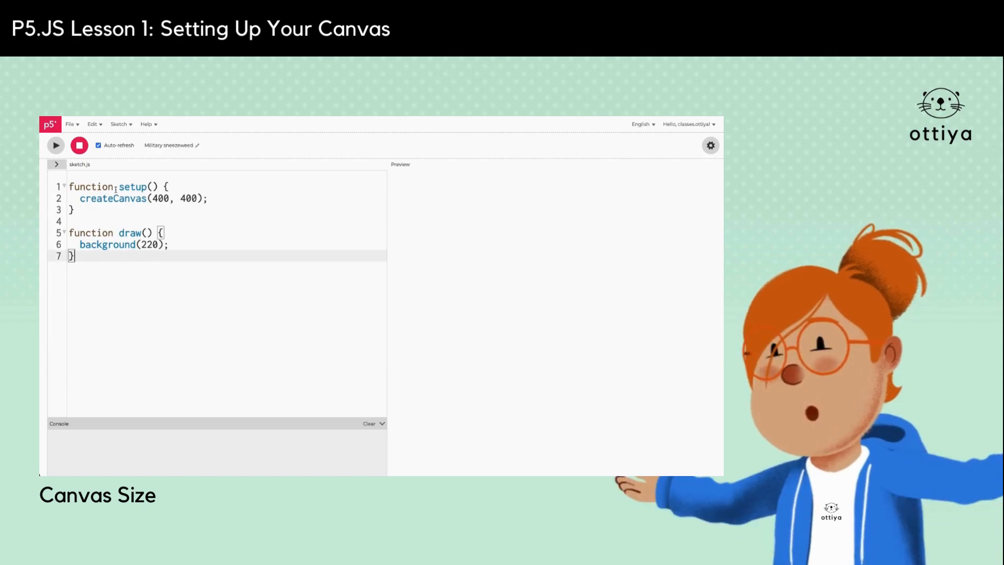
Run the sketch and change createCanvas(400, 400) to createCanvas(600, 300)
{"action": "double_click", "coordinate": [119, 198]}
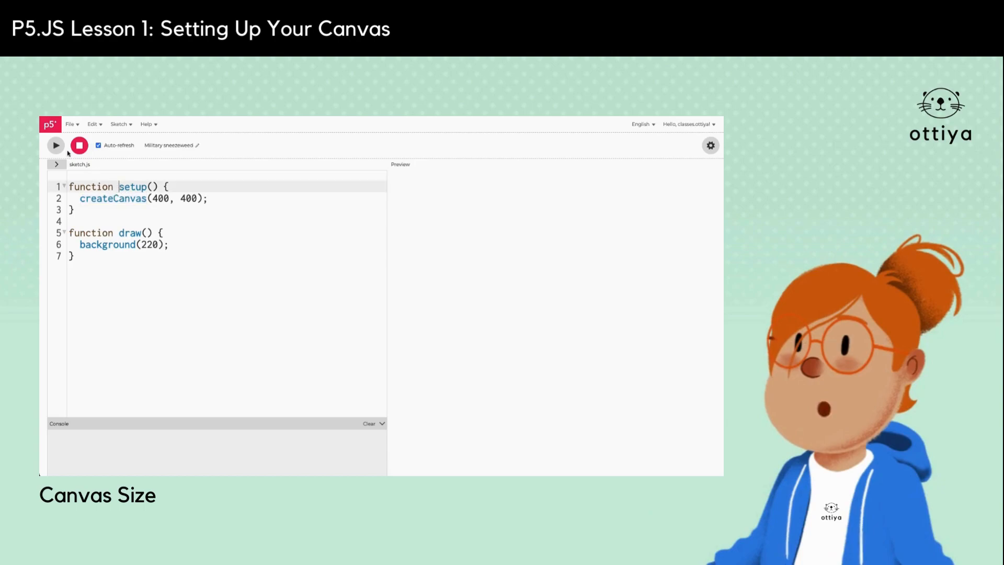
{"action": "left_click", "coordinate": [55, 145]}
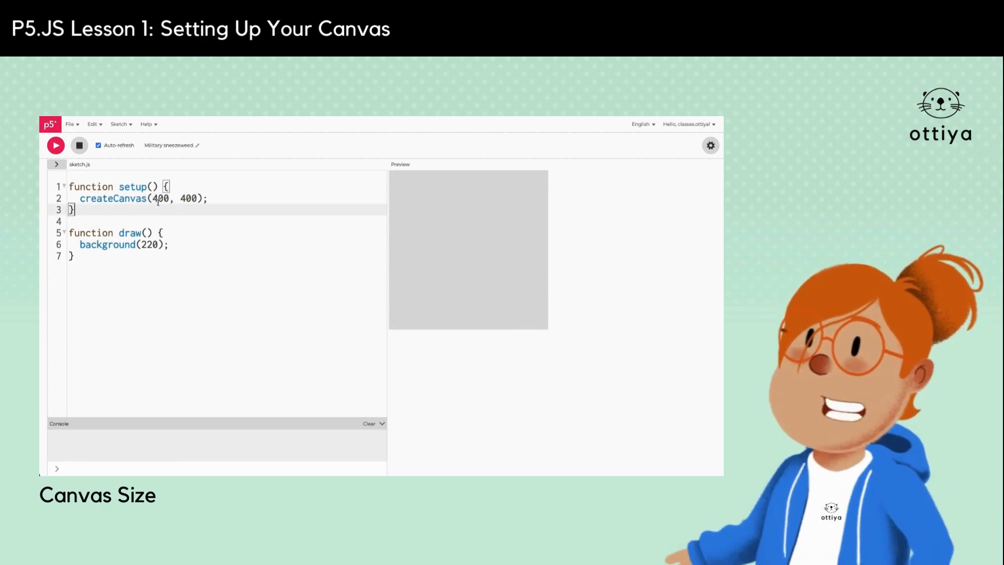
{"action": "type", "text": "600"}
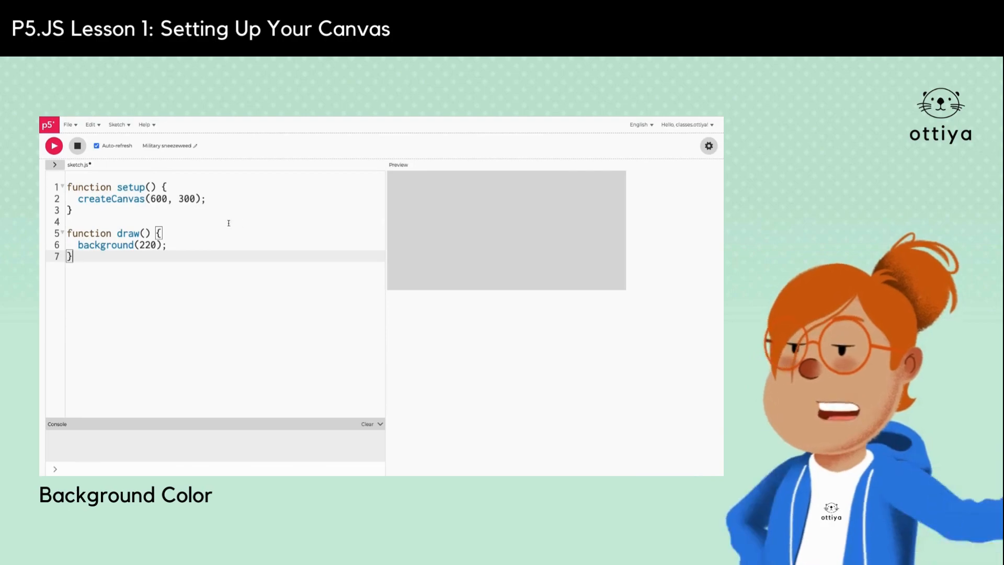
Change background(220) to background(0) for a black canvas
{"action": "double_click", "coordinate": [104, 244]}
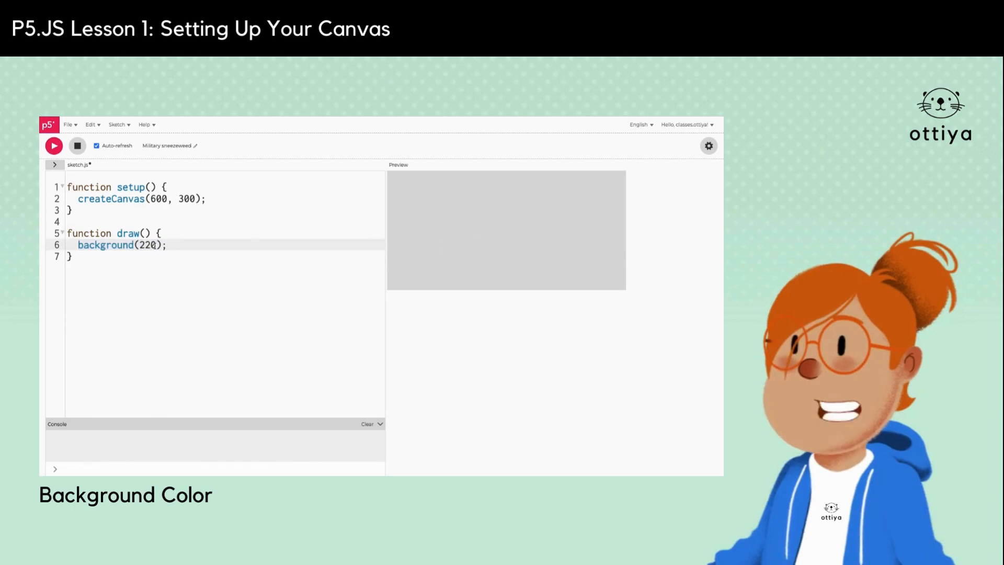
{"action": "double_click", "coordinate": [147, 245]}
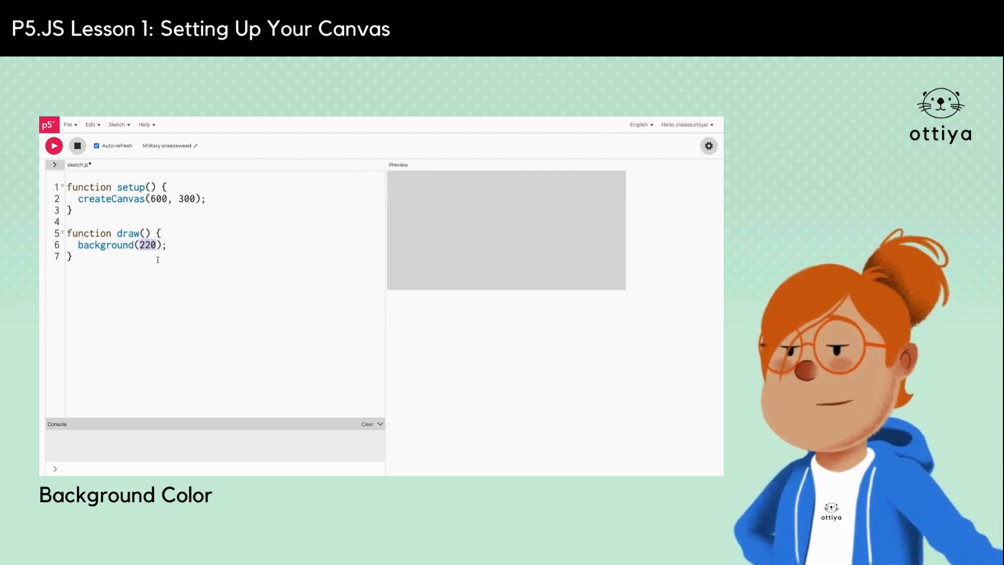
{"action": "type", "text": "0"}
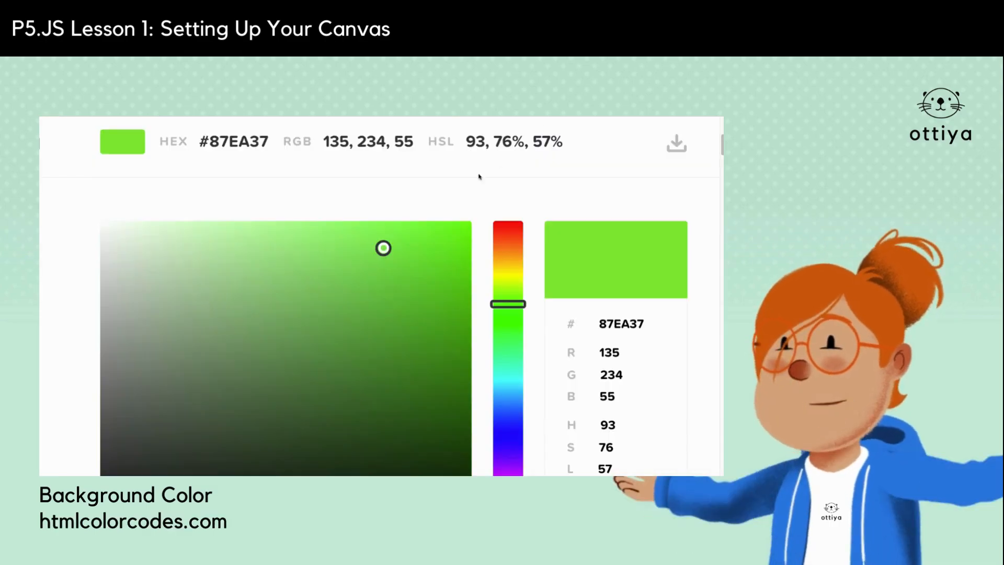
Slide the picker hue from green through olive to dark red and copy its HEX code
{"action": "left_click_drag", "start_coordinate": [508, 305], "coordinate": [508, 272]}
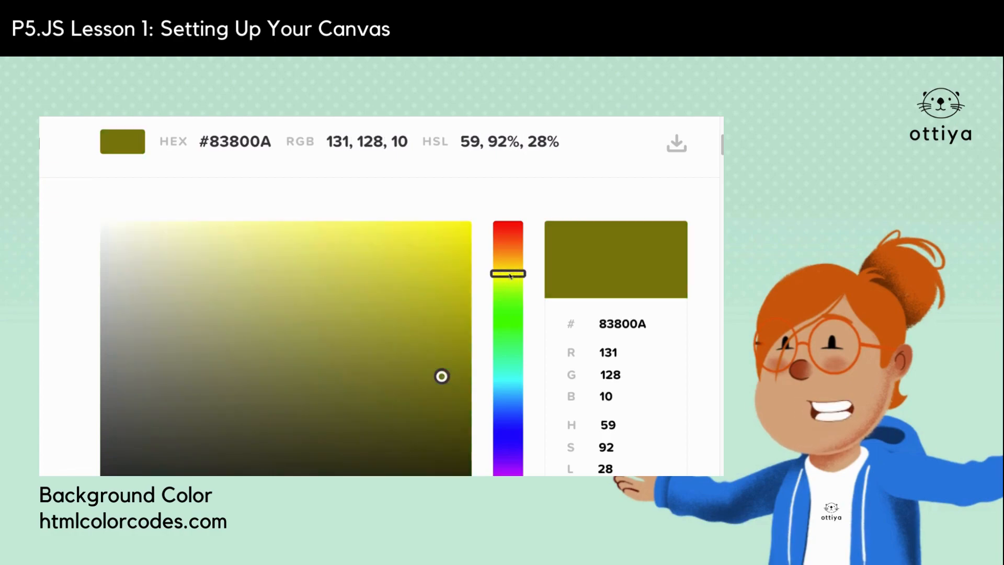
{"action": "left_click_drag", "start_coordinate": [508, 275], "coordinate": [509, 226]}
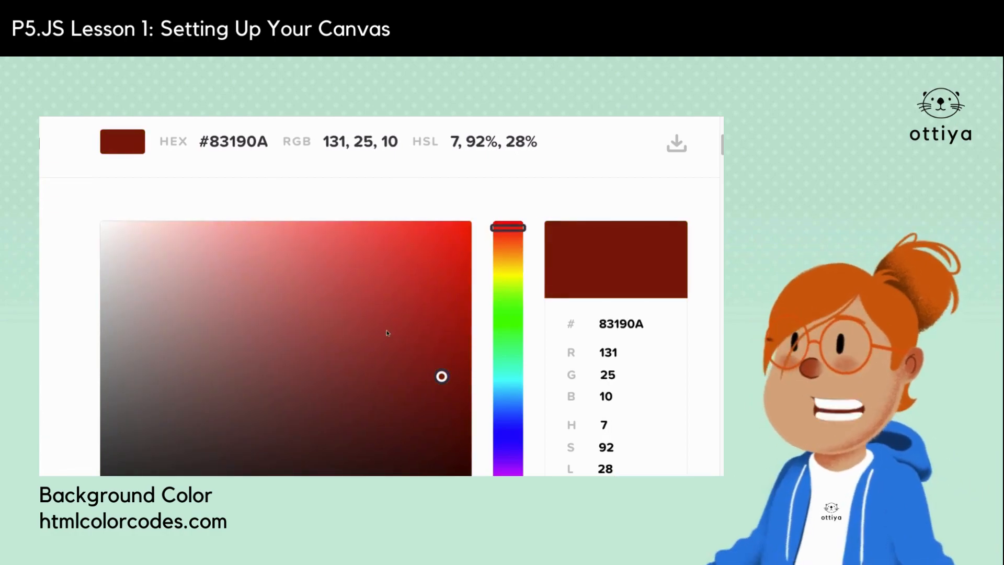
{"action": "right_click", "coordinate": [233, 141]}
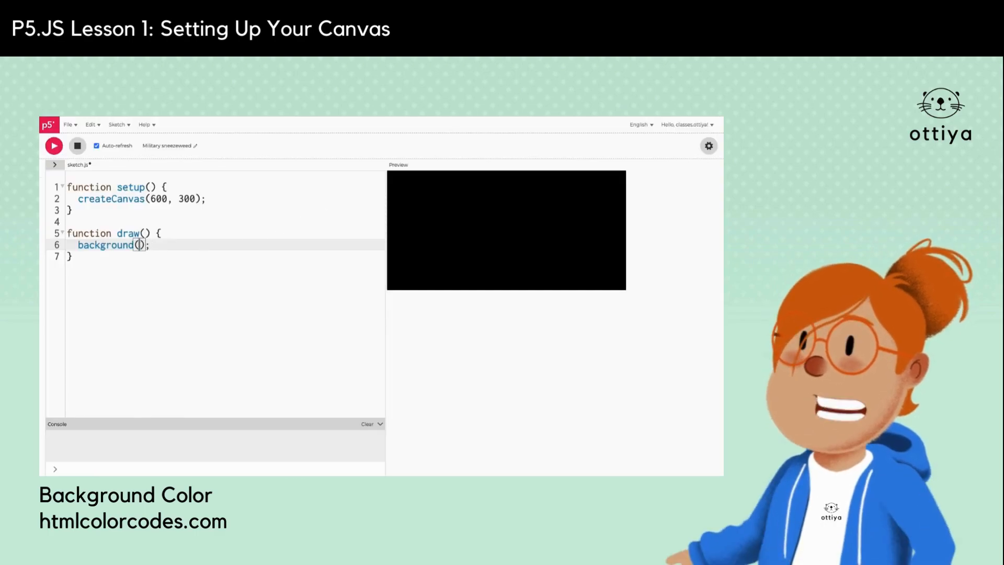
Try hex backgrounds "#CF3925" (red) then "#18F451" (green) in background()
{"action": "type", "text": "\"#CF3925\""}
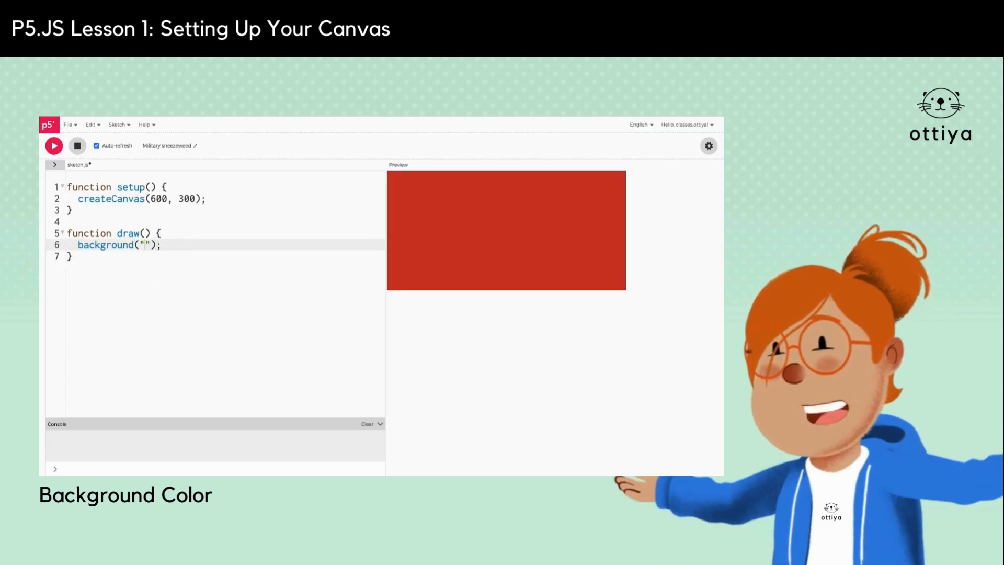
{"action": "type", "text": "#18F451"}
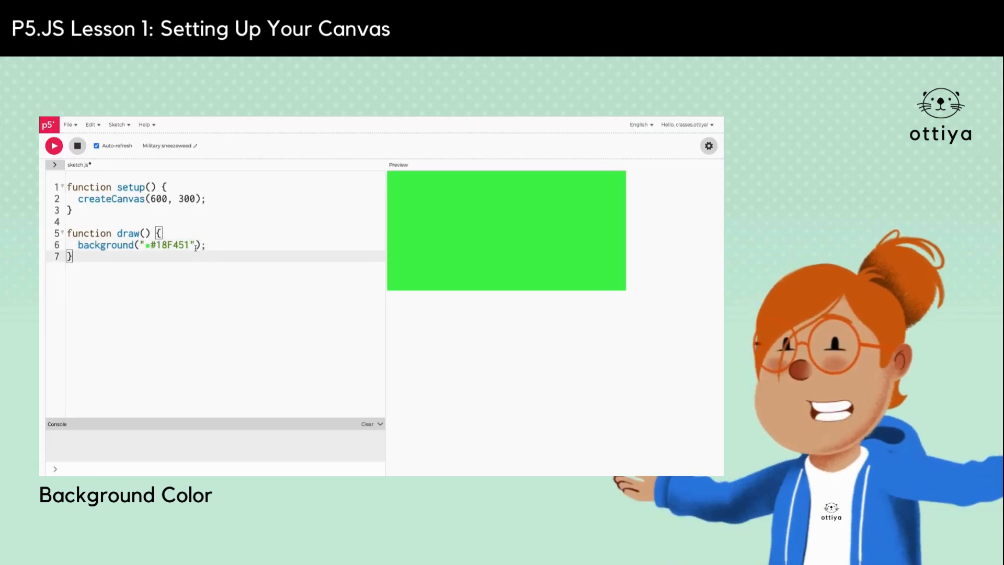
{"action": "double_click", "coordinate": [171, 244]}
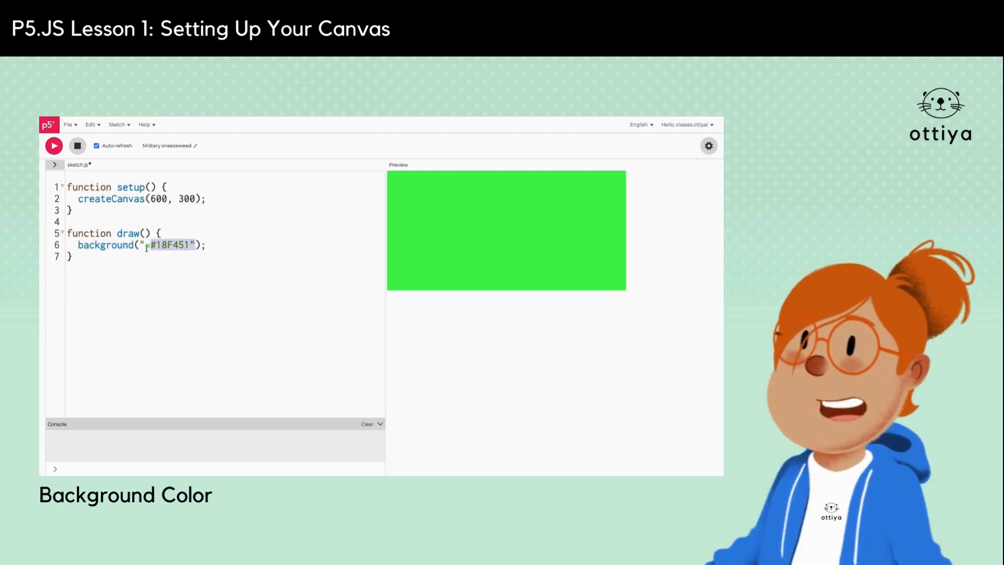
Replace the hex code with the named colour "black", then "pink"
{"action": "type", "text": "black"}
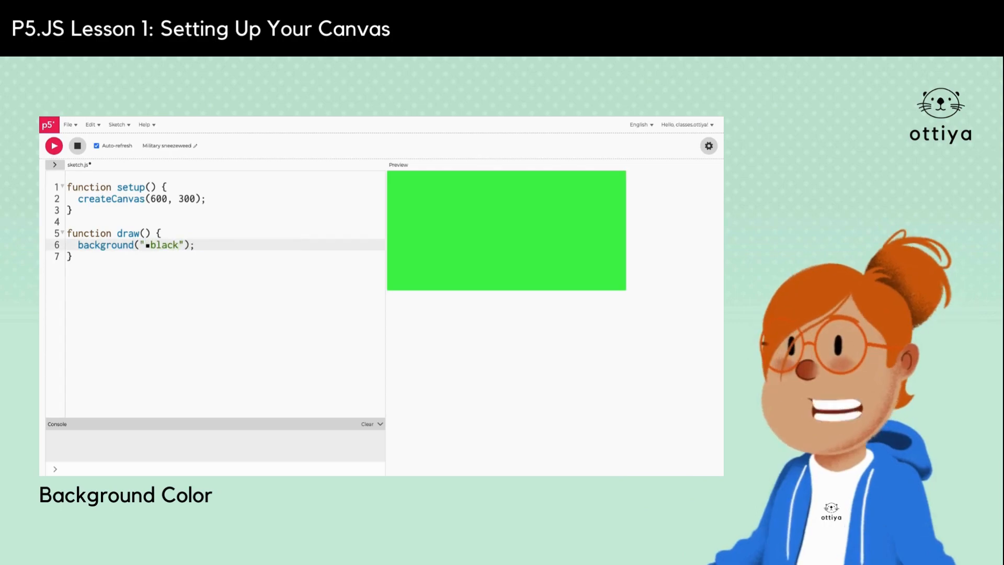
{"action": "left_click", "coordinate": [176, 244]}
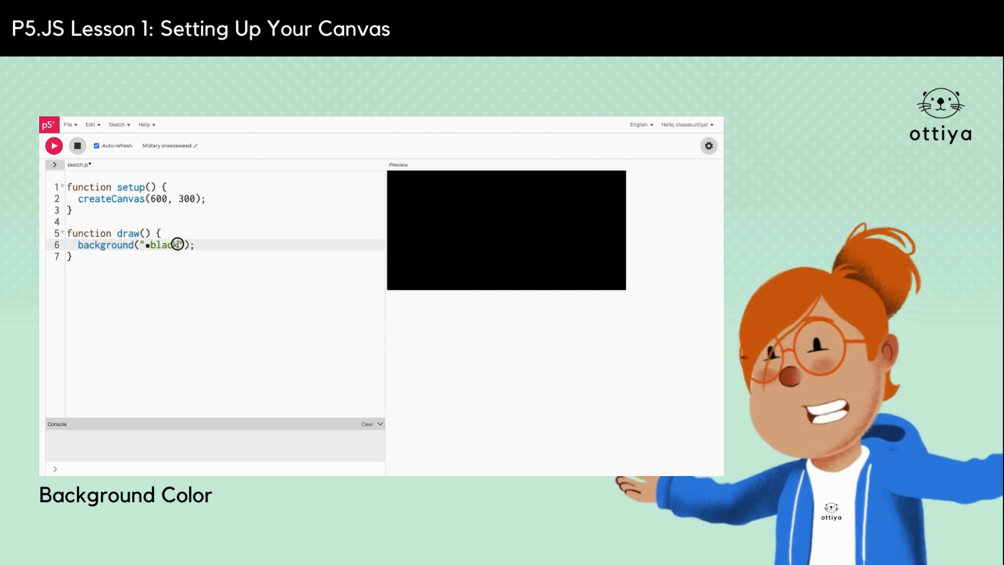
{"action": "type", "text": "pi"}
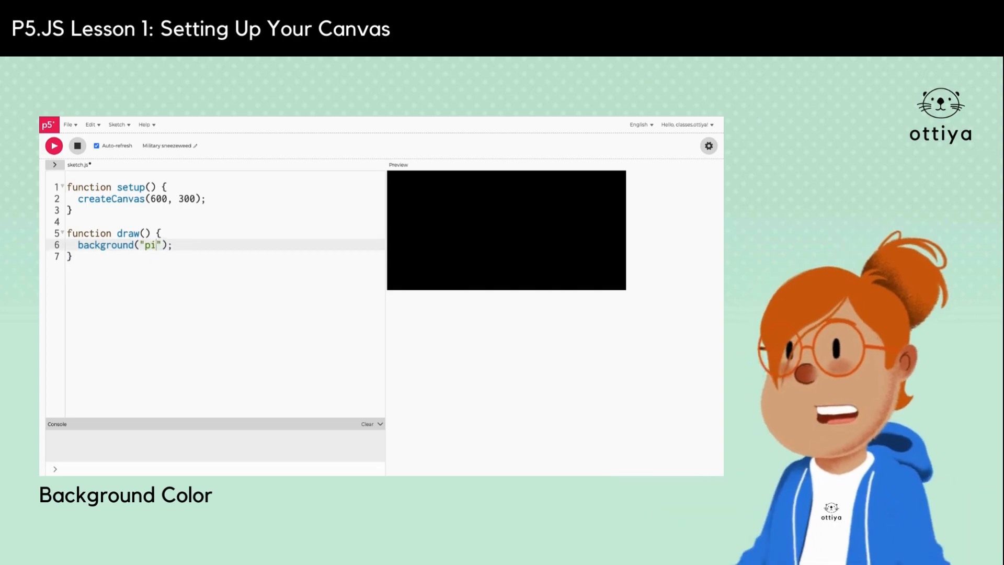
{"action": "type", "text": "nk"}
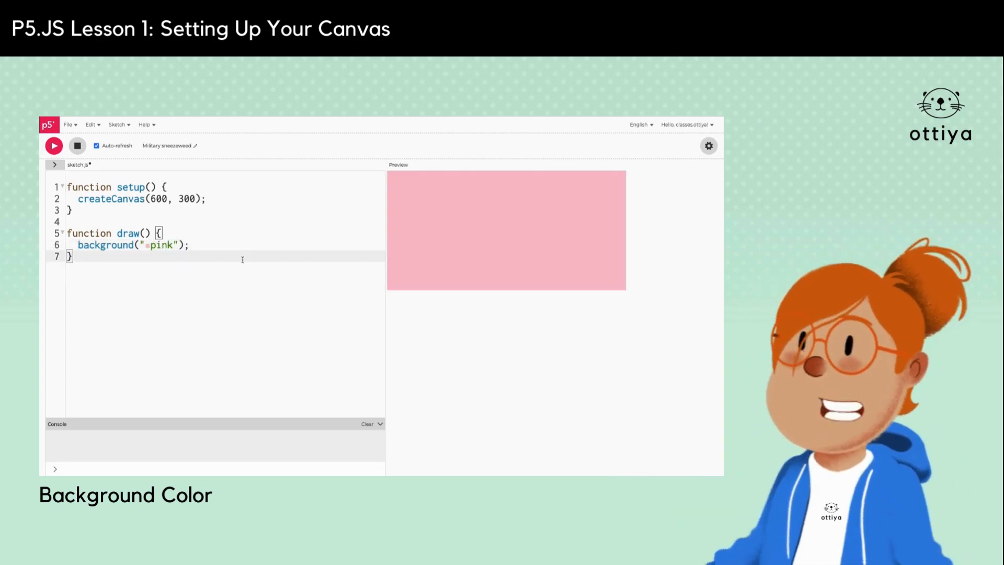